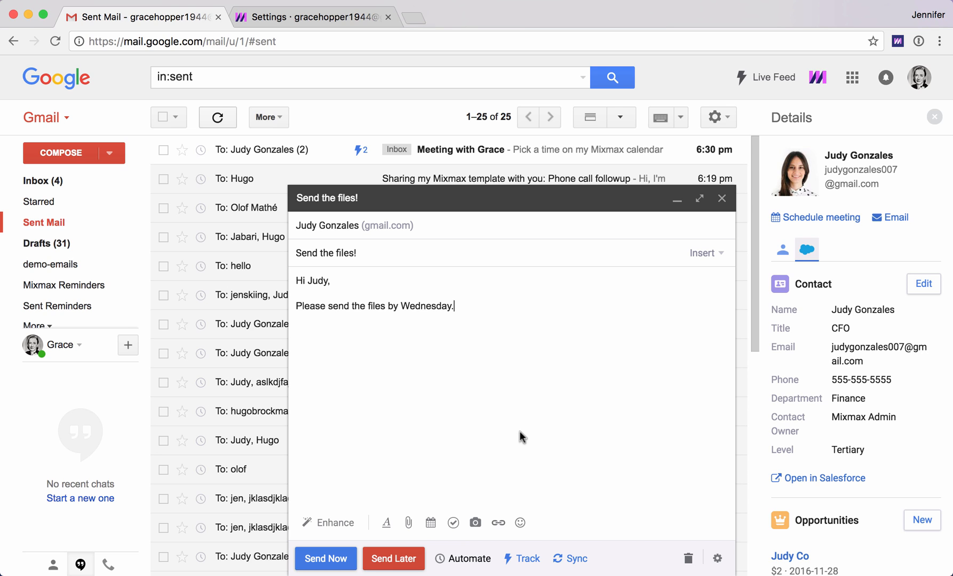
mouse_move(521, 437)
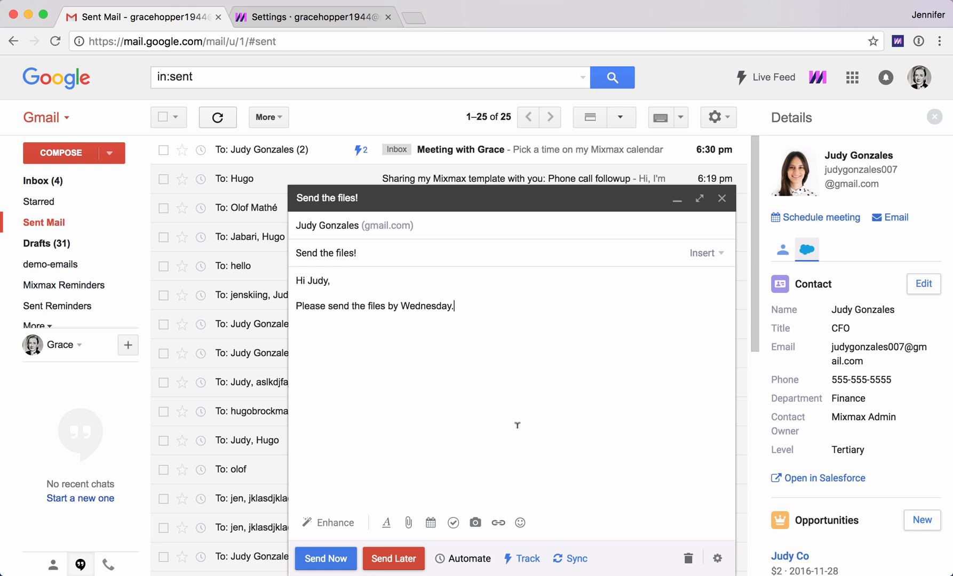
Step: Schedule the draft to send later on Monday at 8 am
click(392, 558)
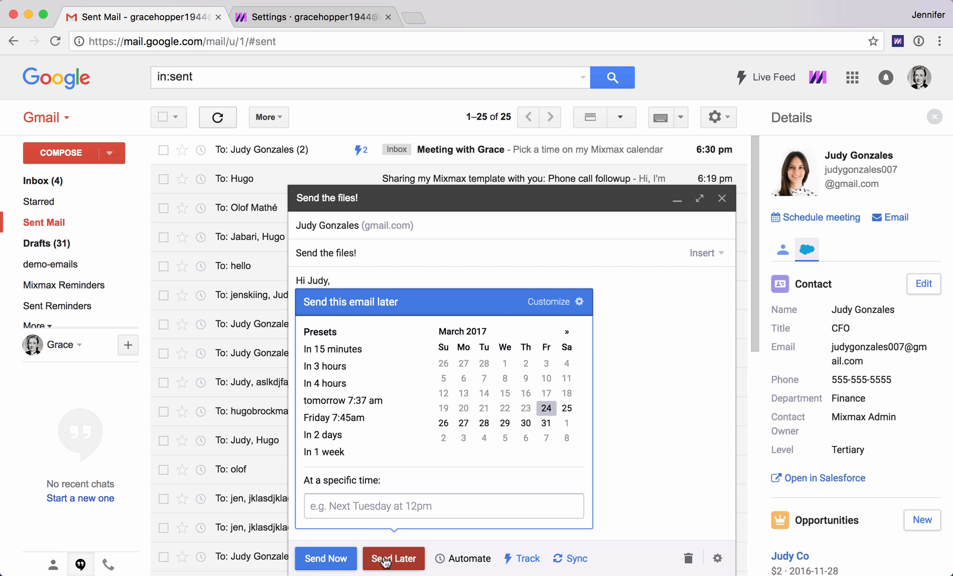
text(m)
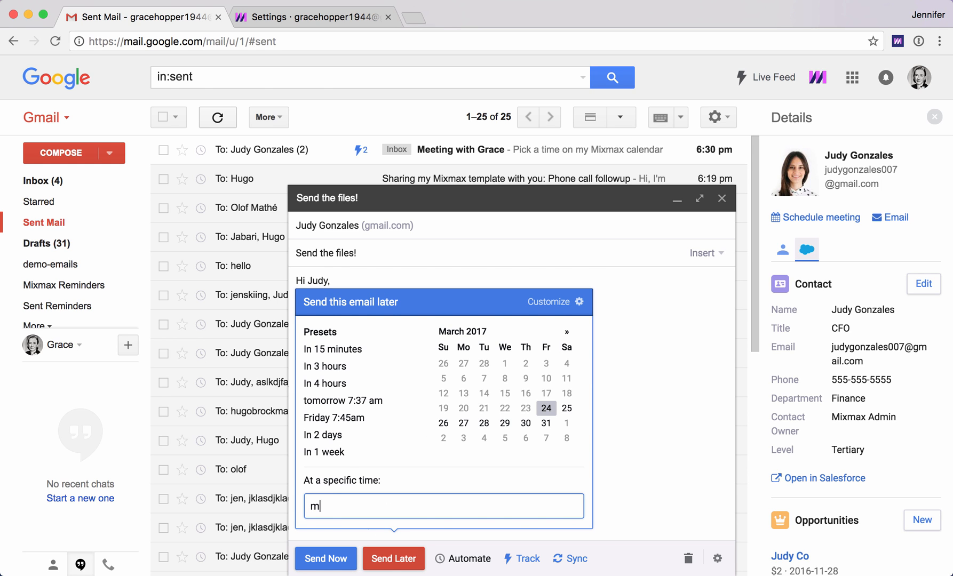
text(onday 8)
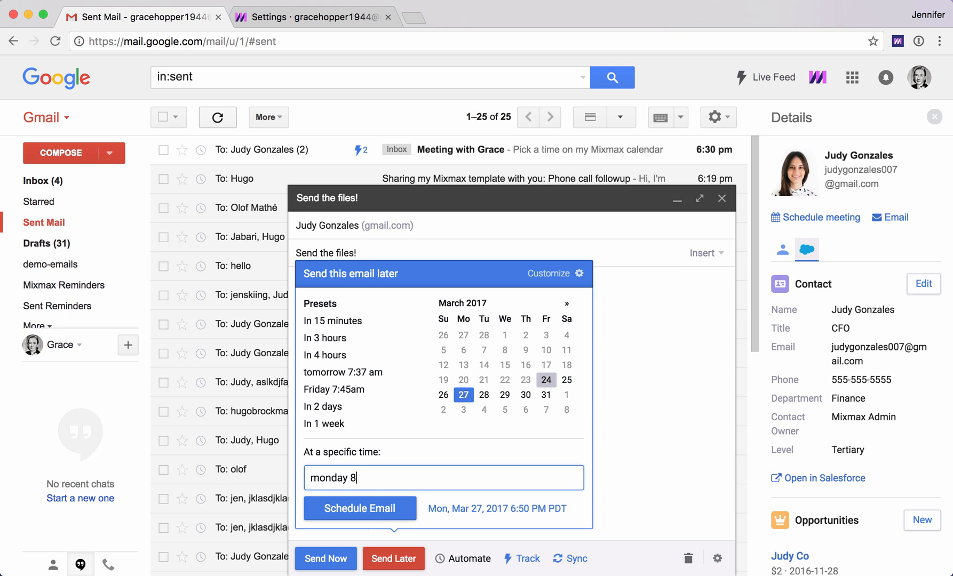
text(am)
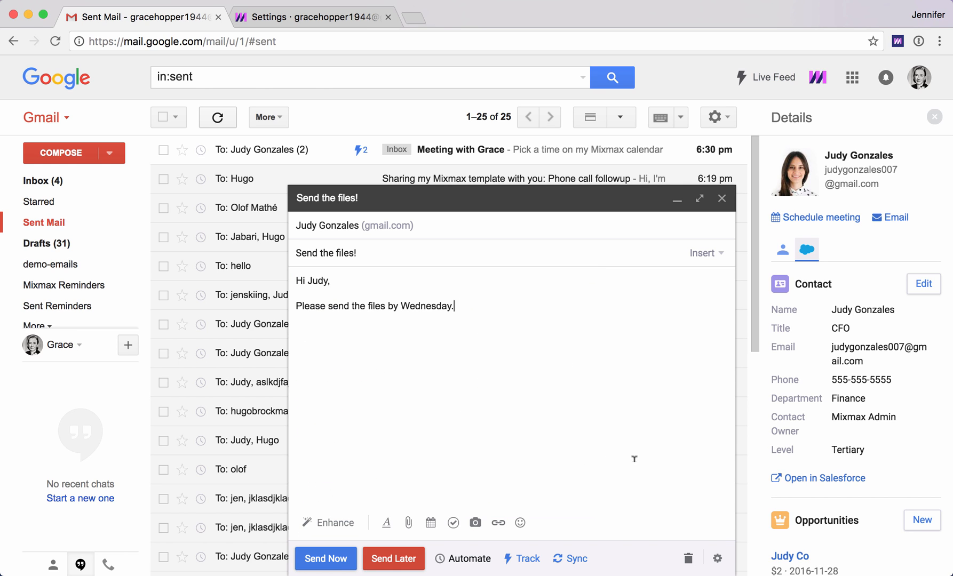
mouse_move(584, 437)
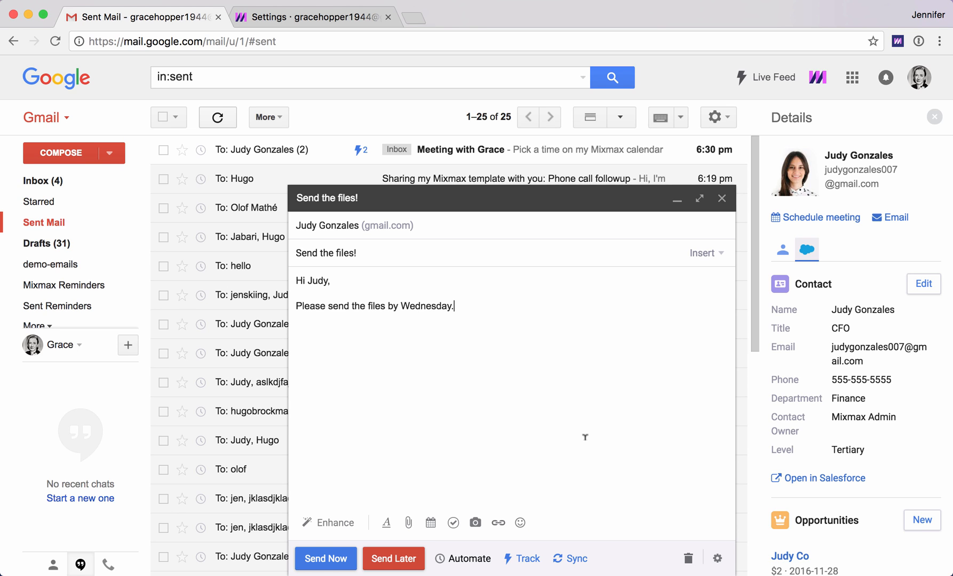
Step: Set a 'Call her!' reminder for Monday 3 PM if there's no reply
click(469, 558)
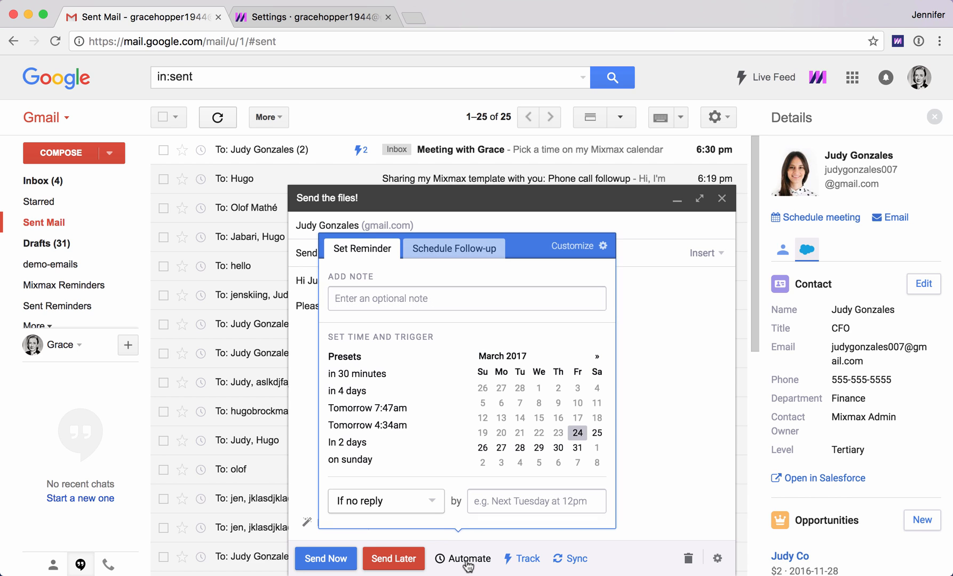
click(466, 298)
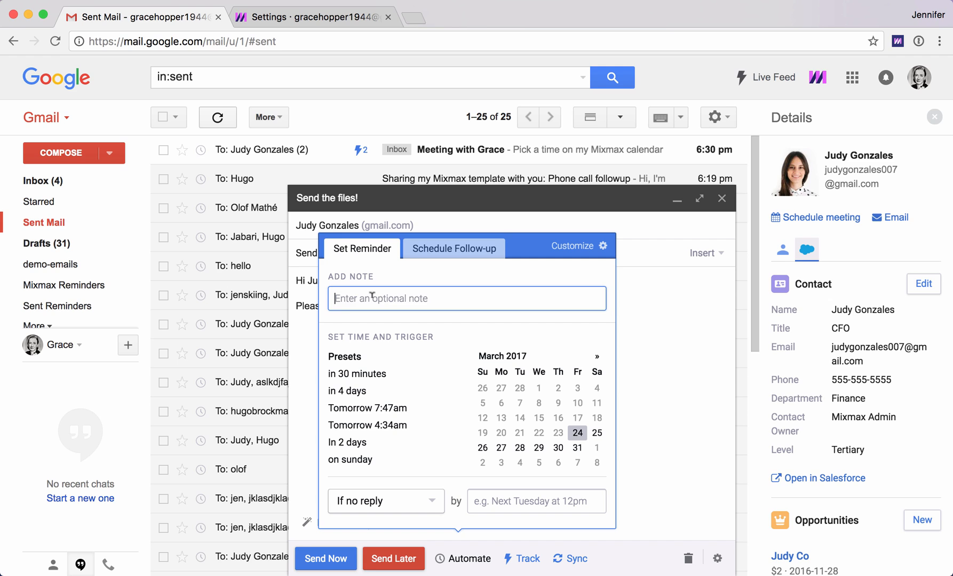
text(Call her!)
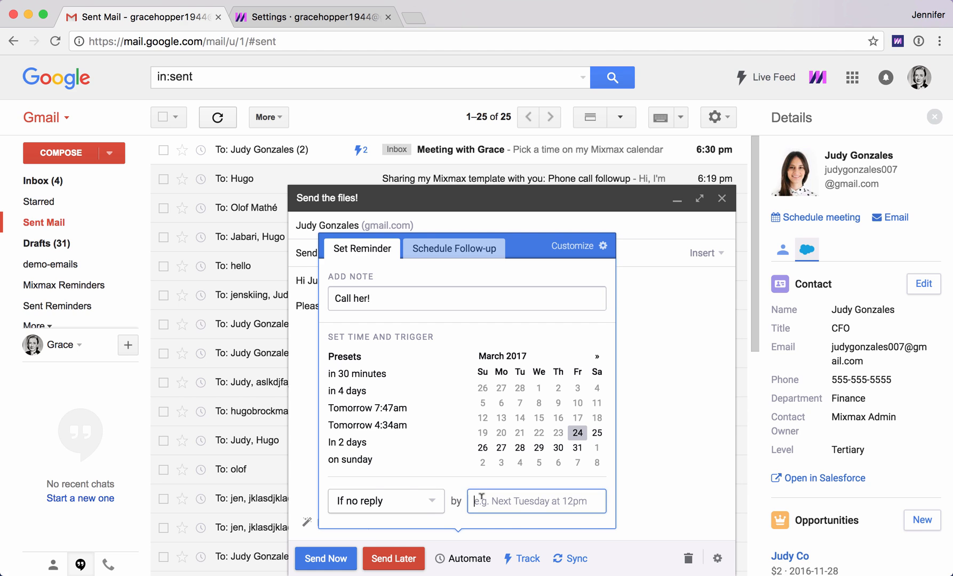
text(monday 3p)
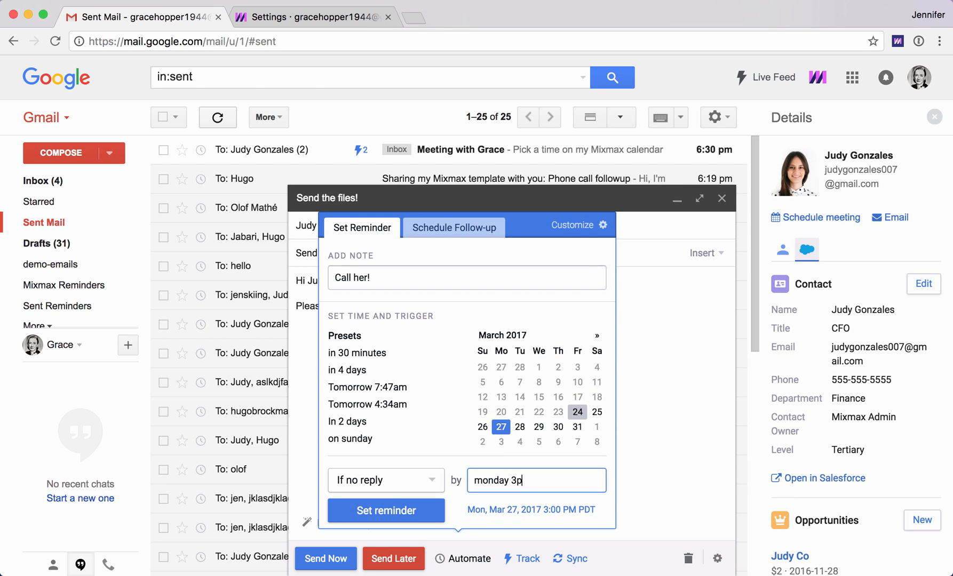
click(385, 510)
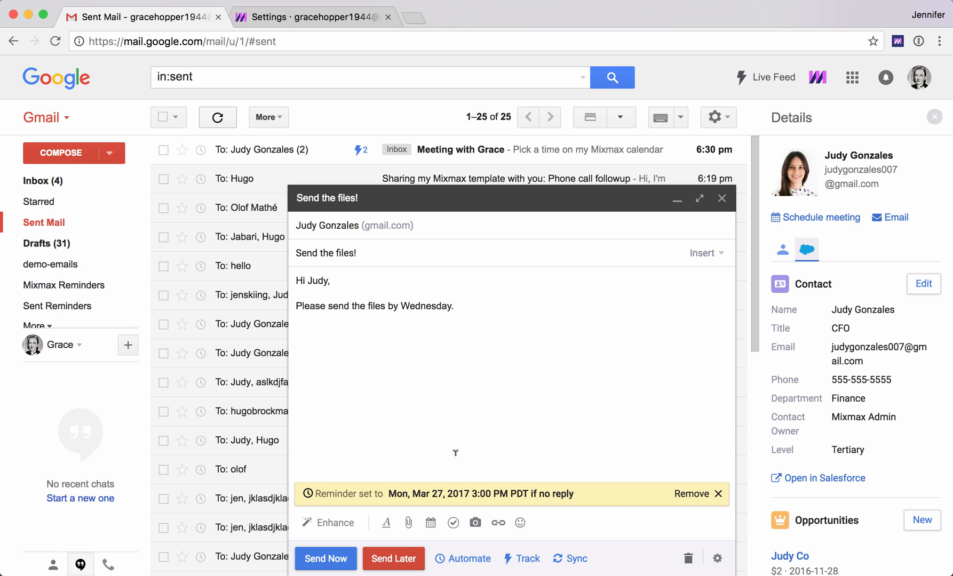
mouse_move(719, 500)
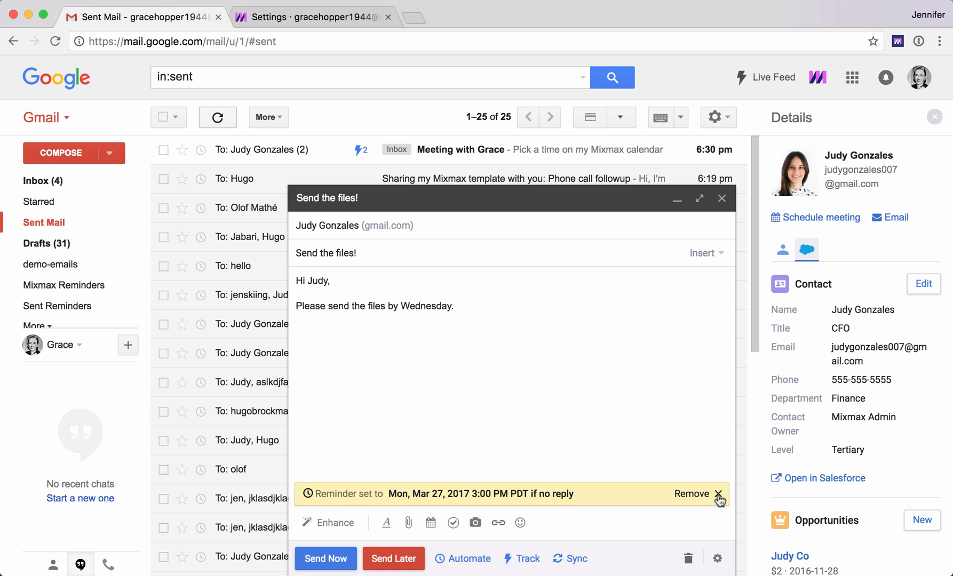
Step: Choose the Follow-Up Version 1 sequence, triggered if no reply by Monday 3pm
click(720, 493)
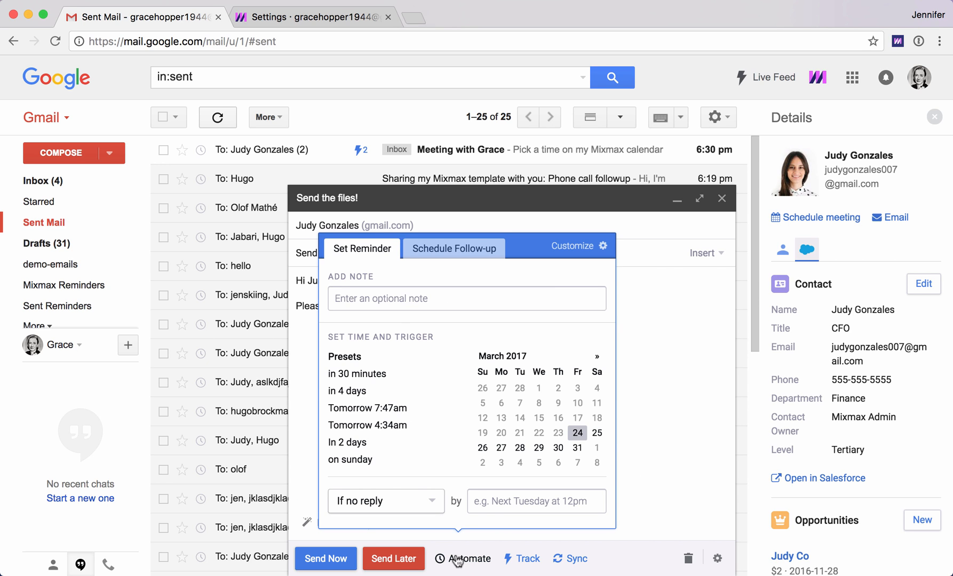
mouse_move(448, 250)
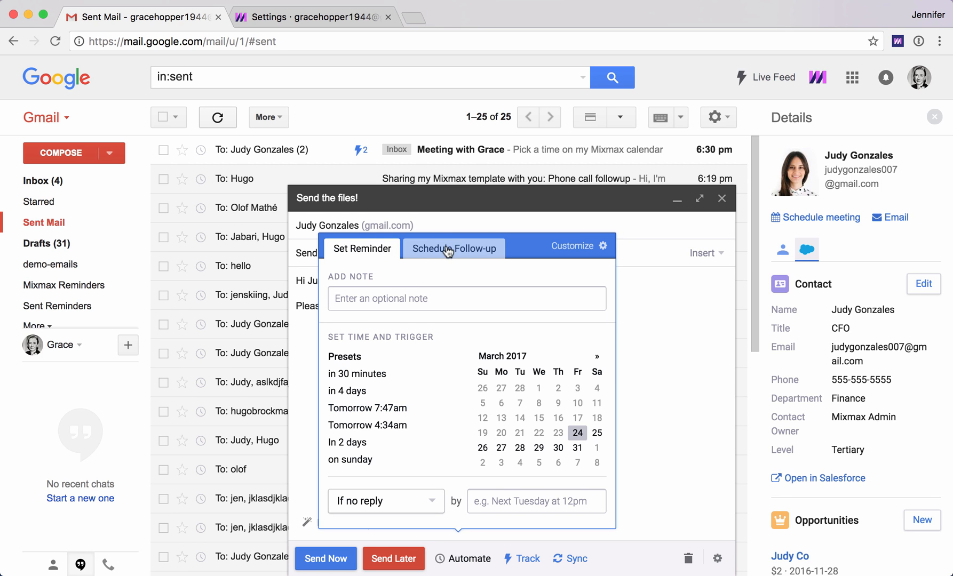
click(452, 249)
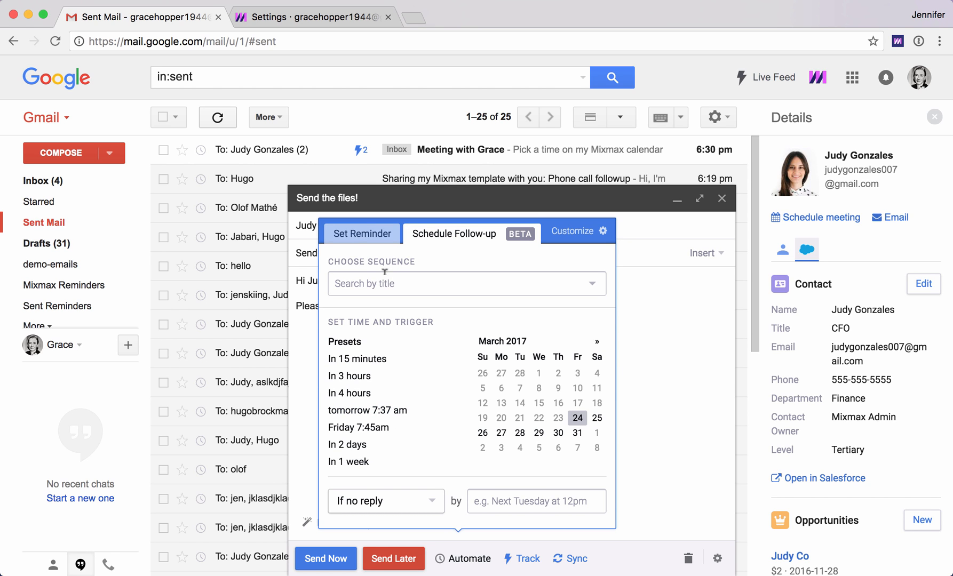
click(466, 282)
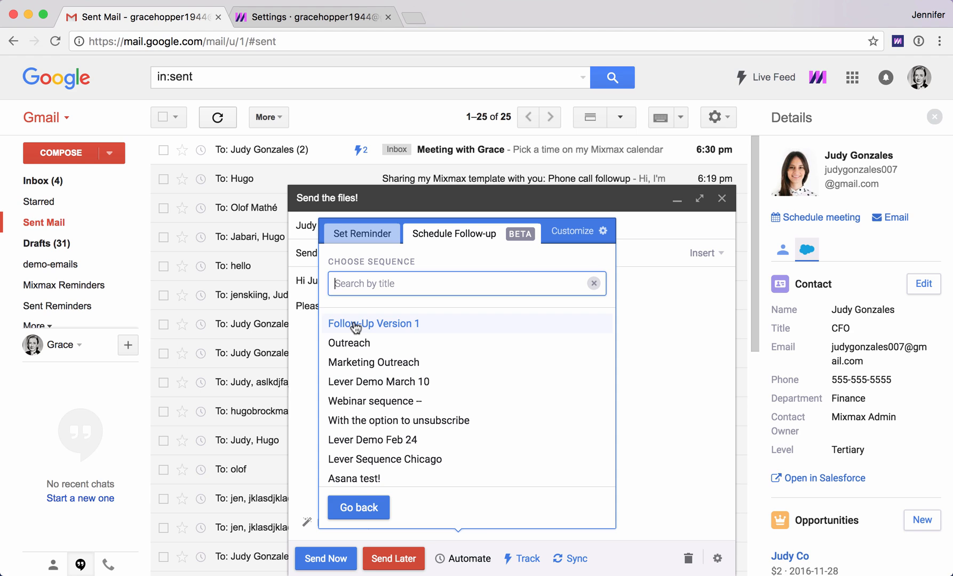
click(373, 322)
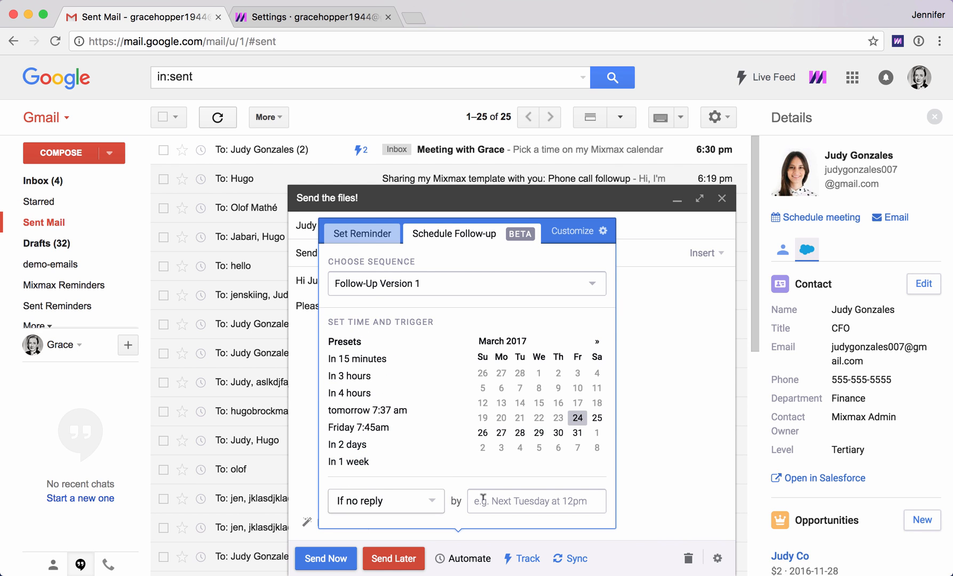
text(monday)
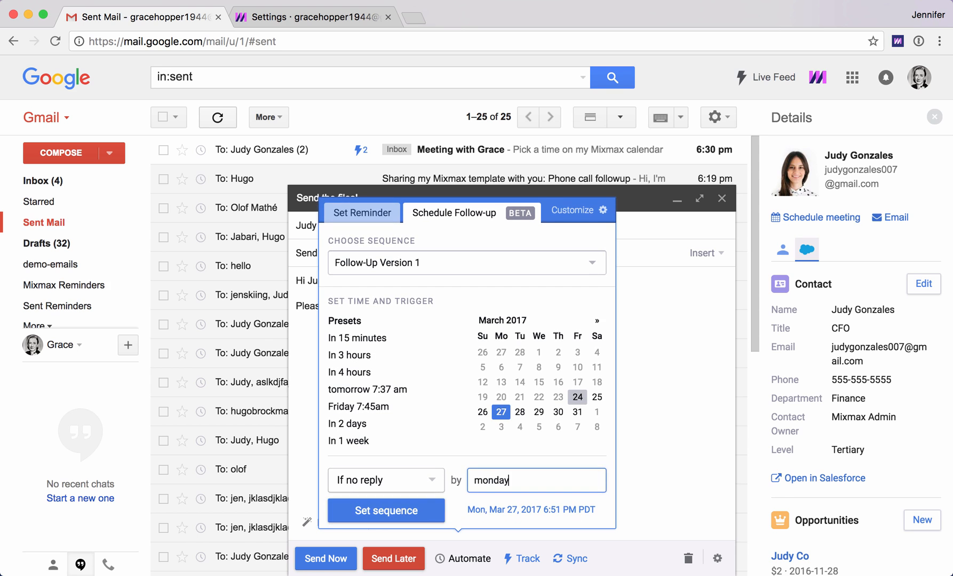
text(3pm)
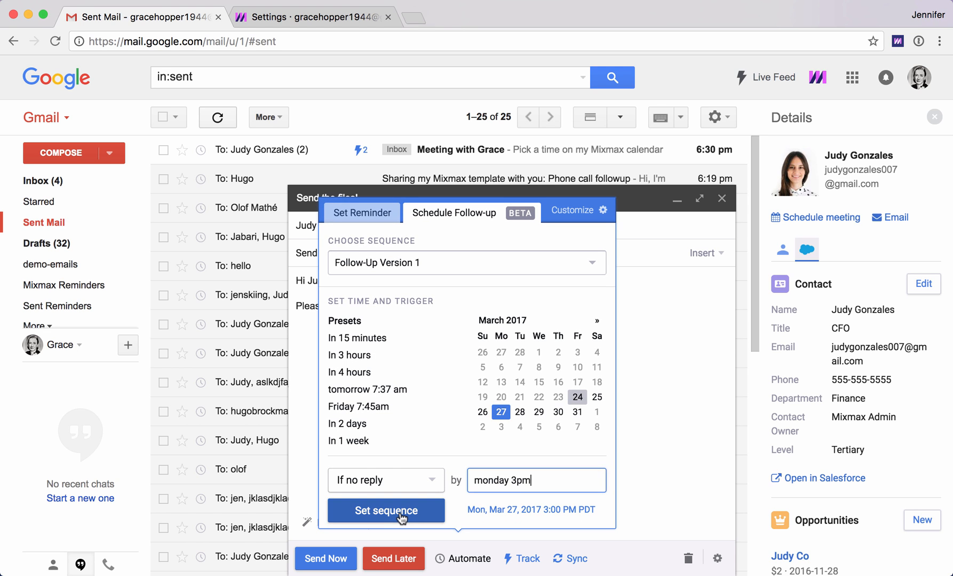
Step: Apply the Follow-Up Version 1 sequence to Judy's draft
click(386, 510)
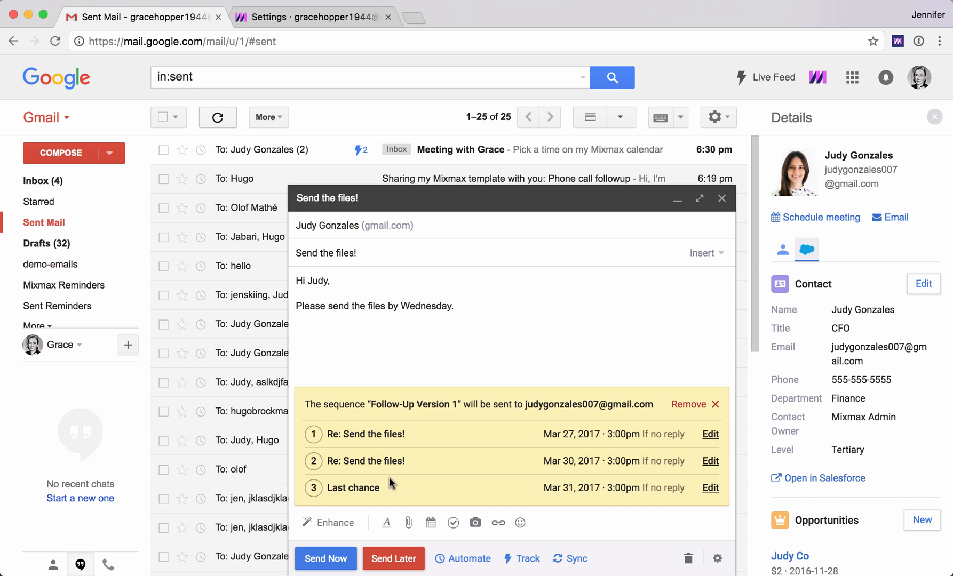
mouse_move(459, 457)
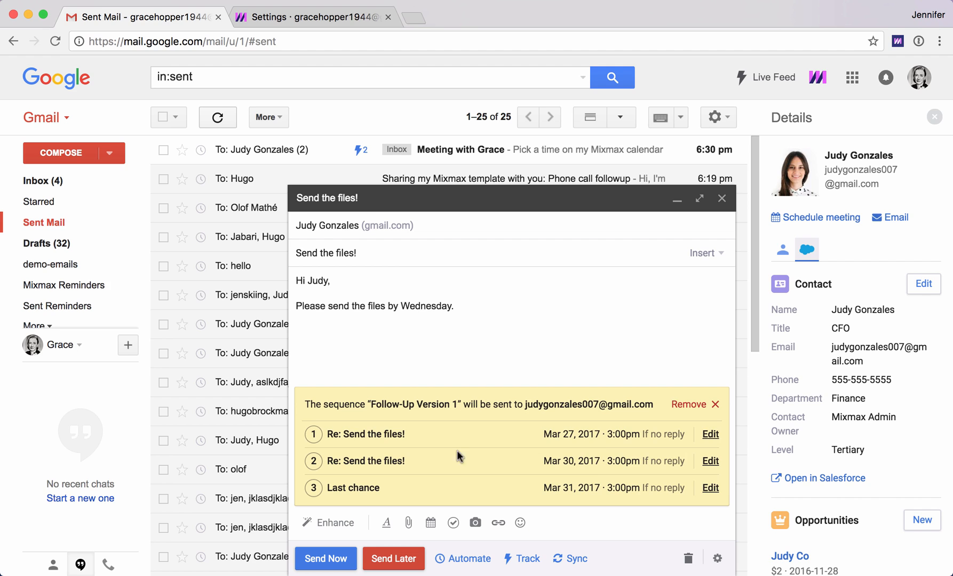
mouse_move(600, 455)
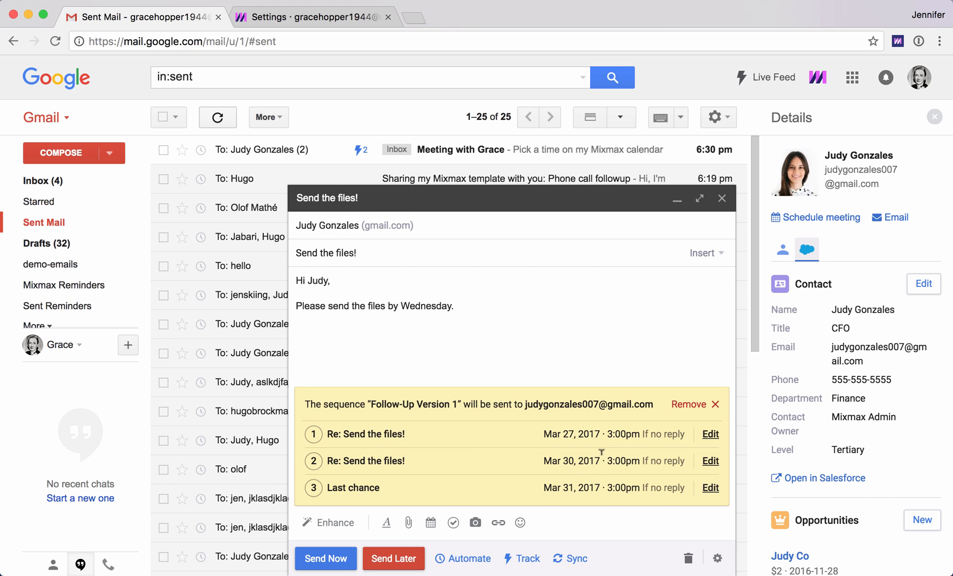
mouse_move(710, 442)
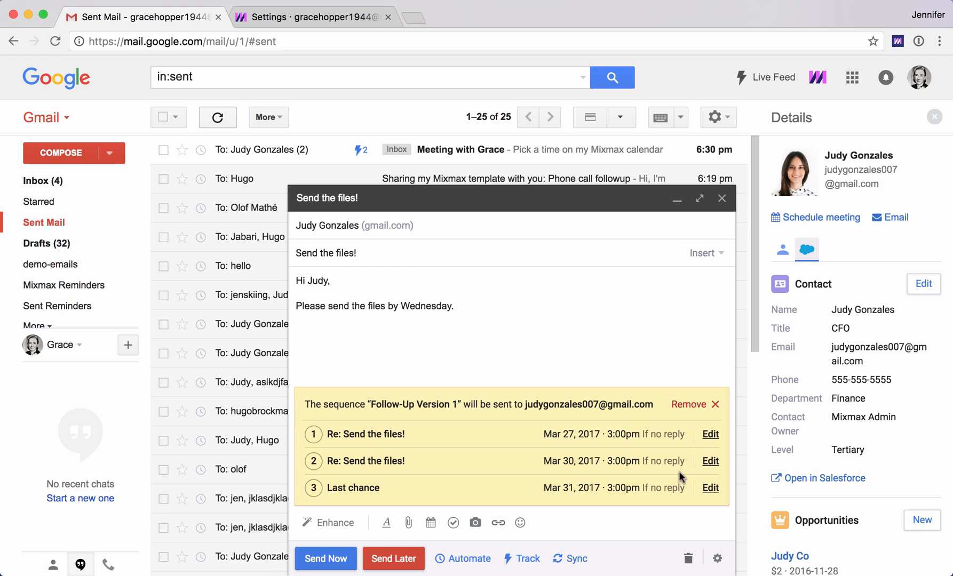
mouse_move(595, 335)
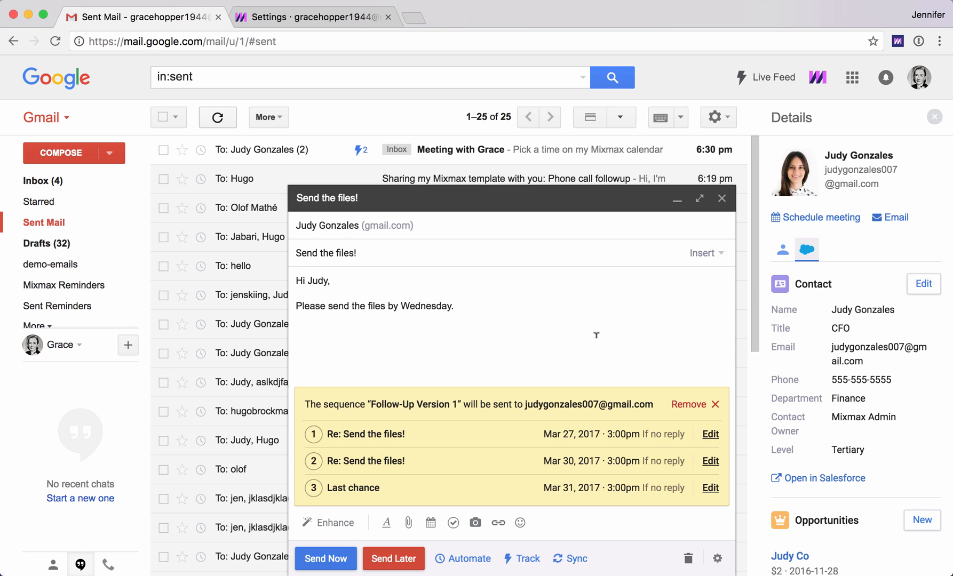
mouse_move(715, 408)
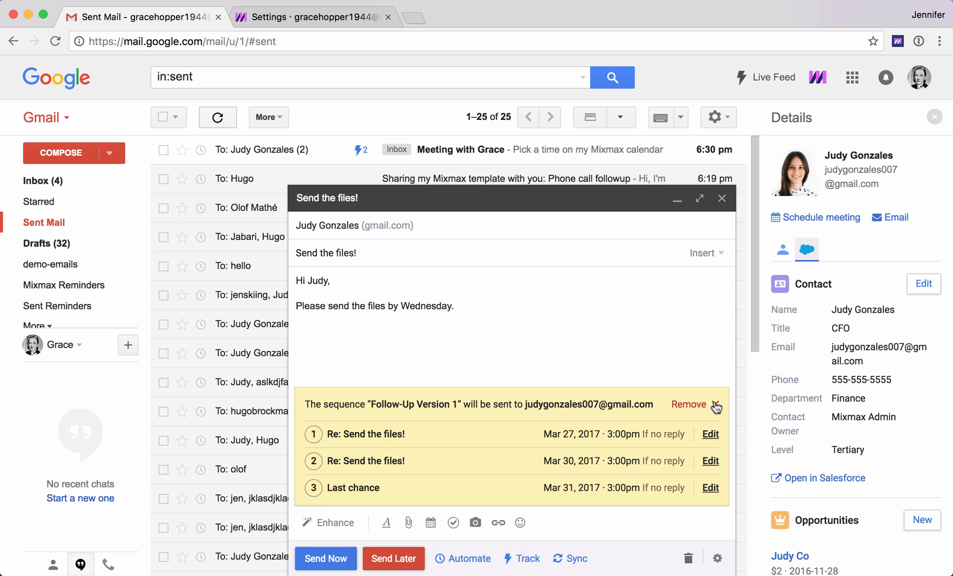
Step: Remove the sequence from the draft and insert the Phone call followup template via ';phone'
click(687, 404)
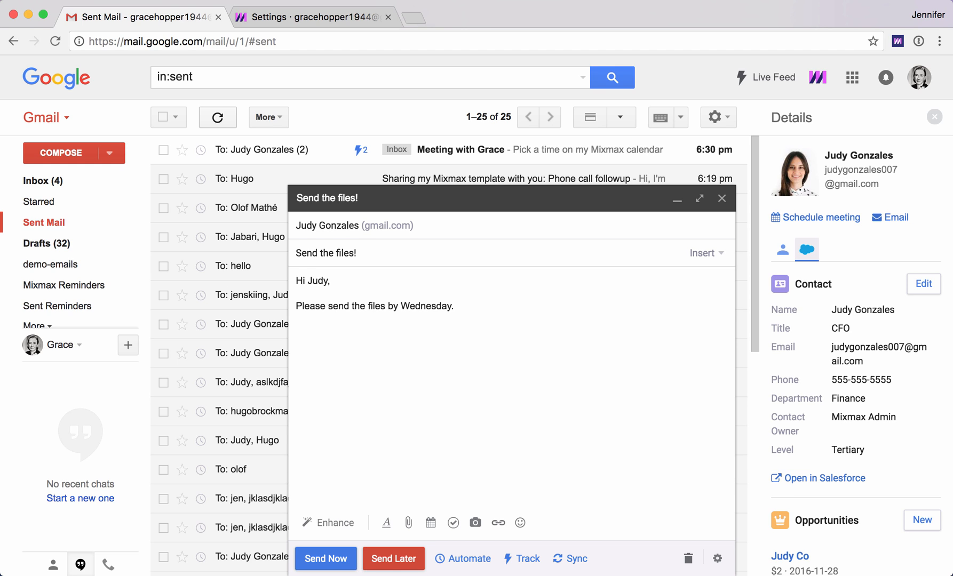
text(;)
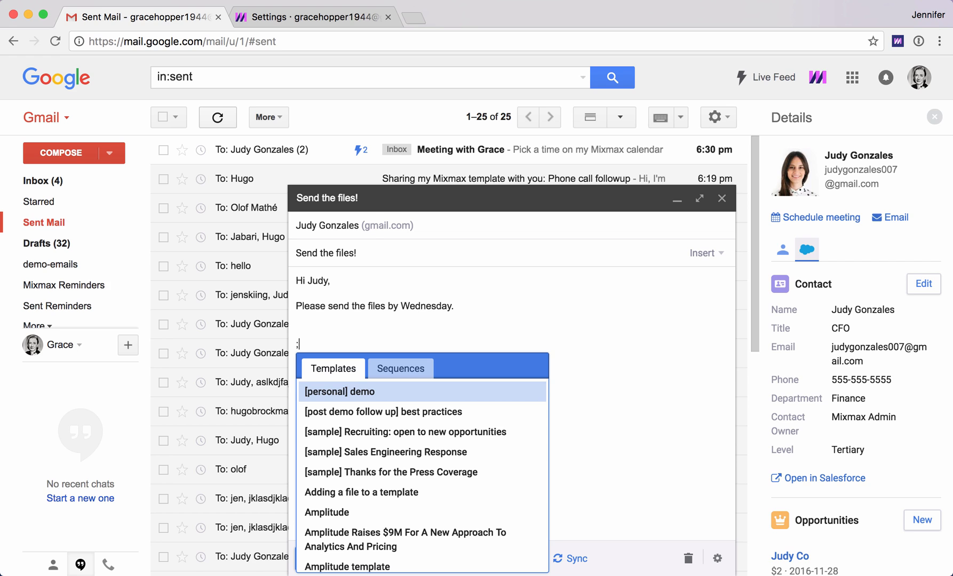
text(phone)
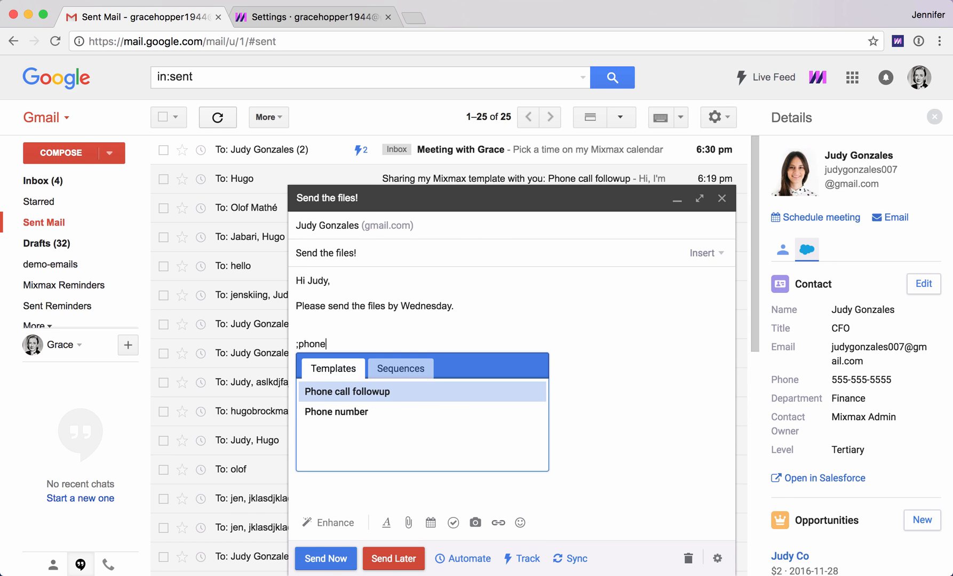
click(347, 391)
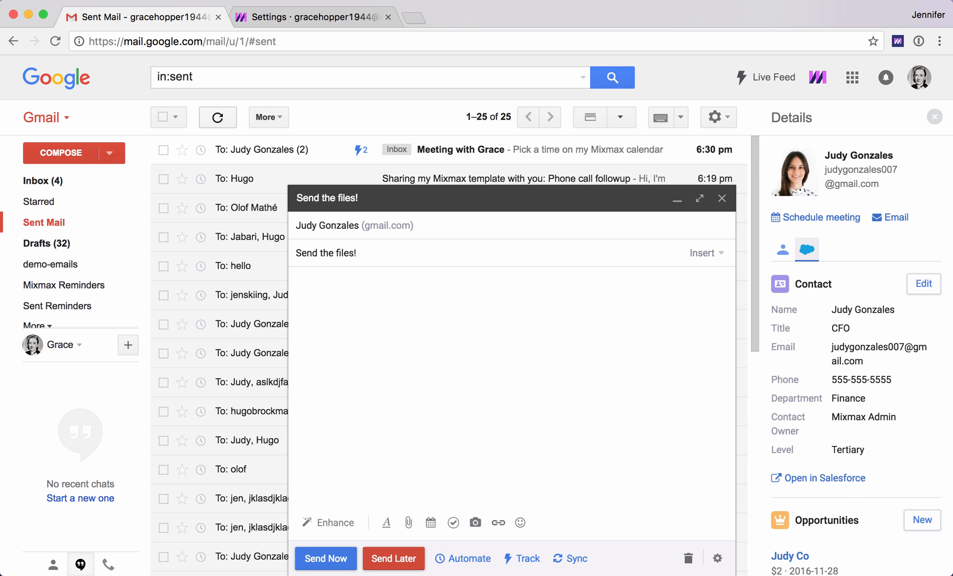
text(/m)
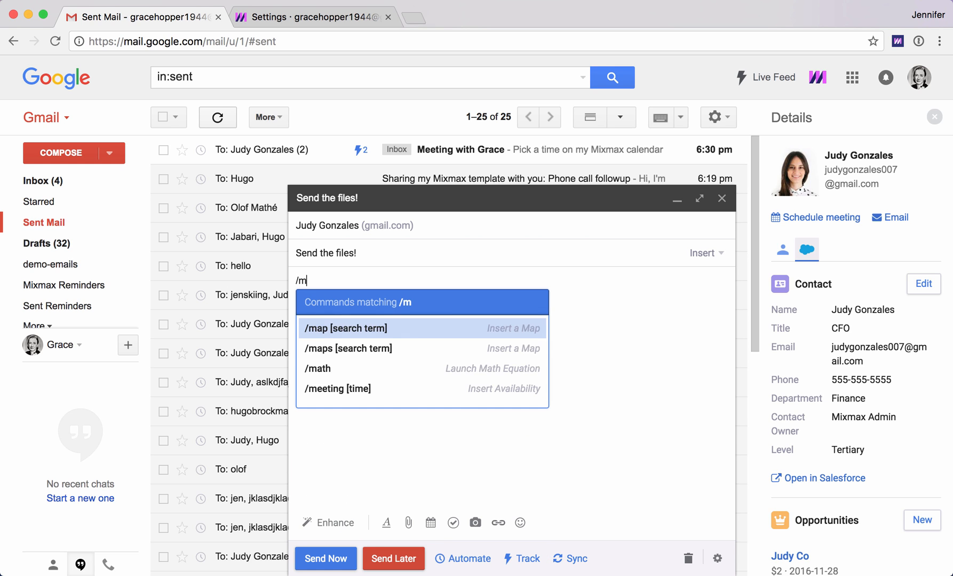
text(eeting)
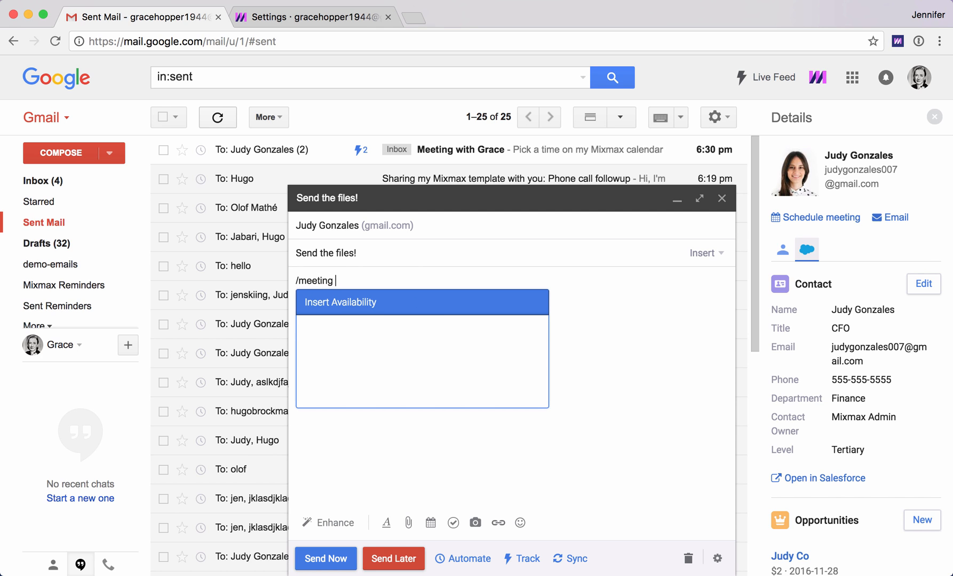
click(340, 302)
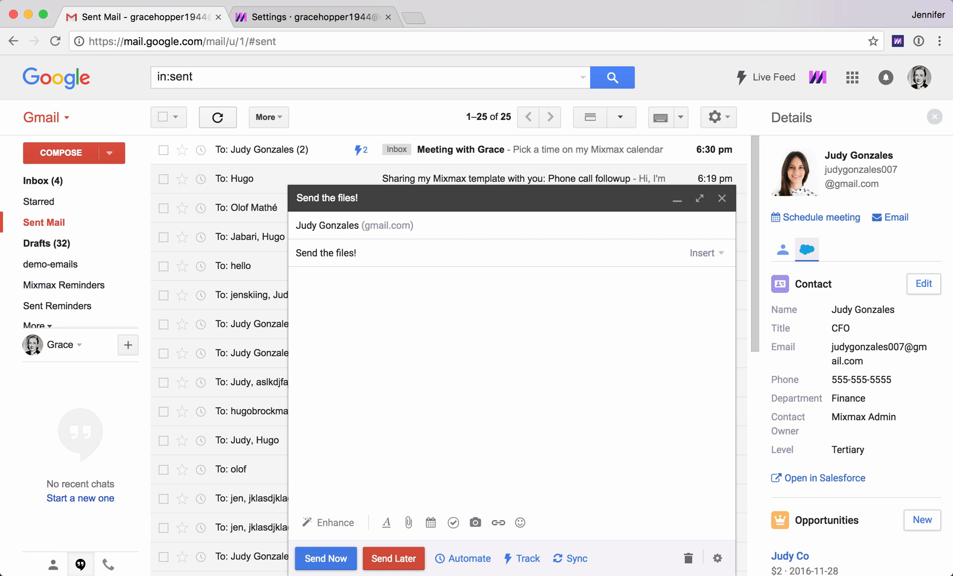
Step: Insert a yes/no poll asking 'Ready to save time in your email?' into the draft
text(/y)
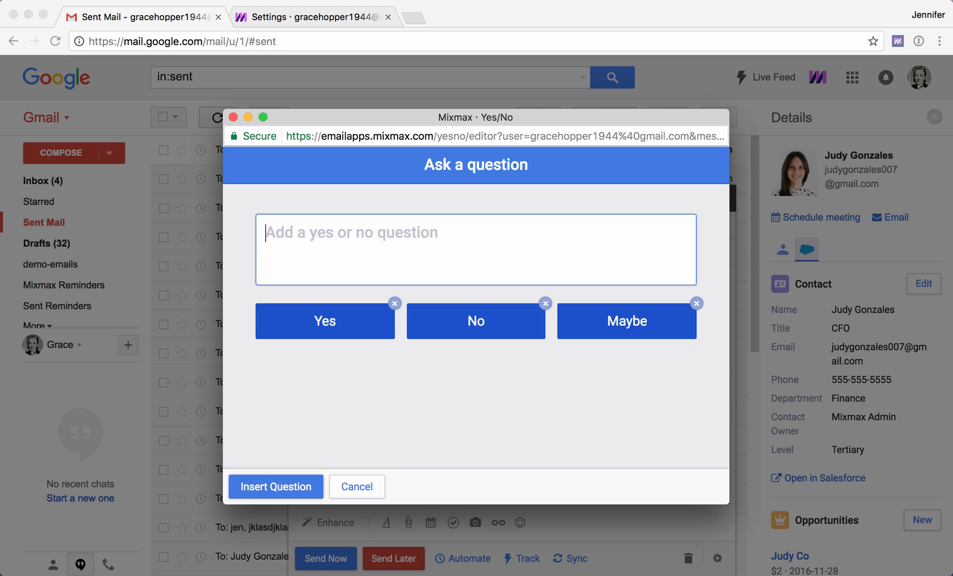
text(Ready to save time in your email?)
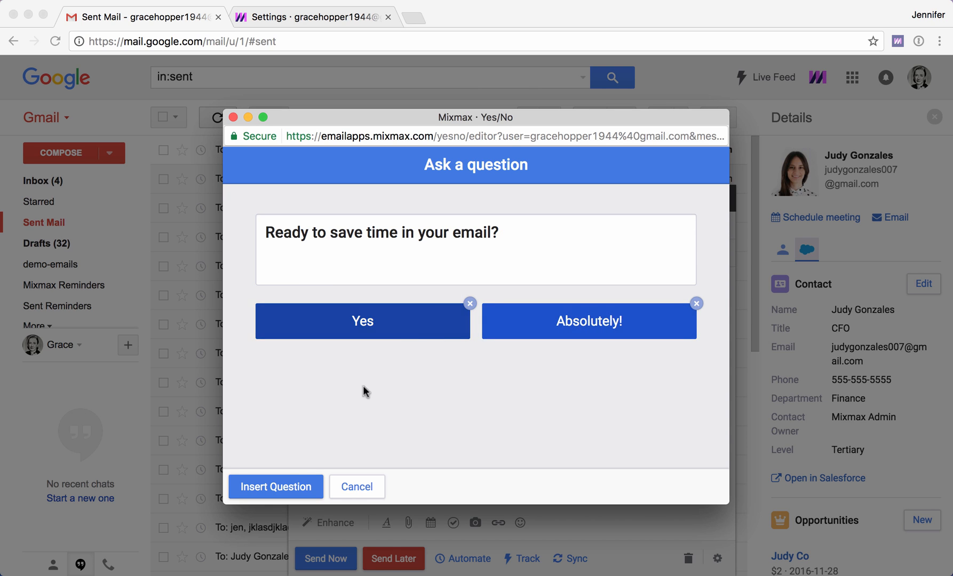
click(274, 487)
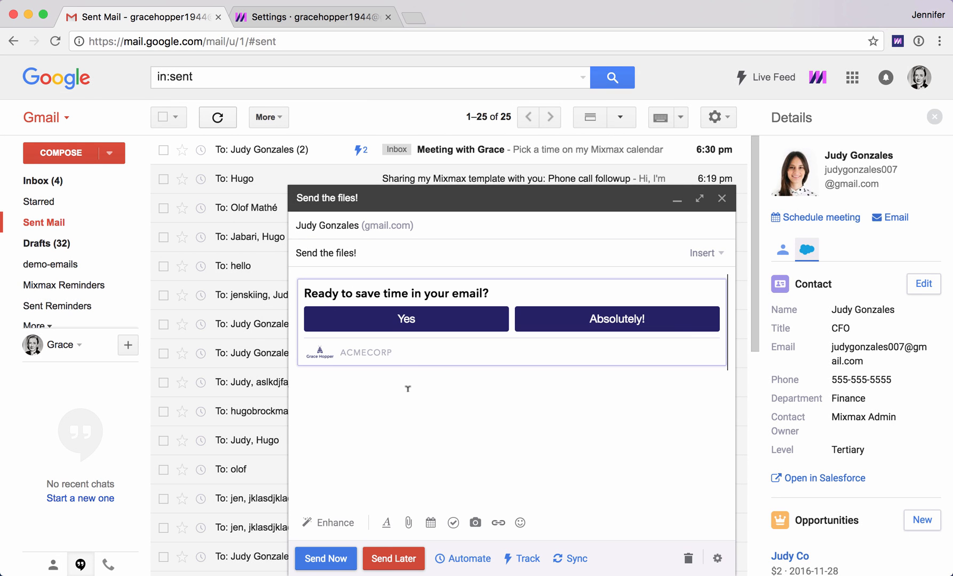